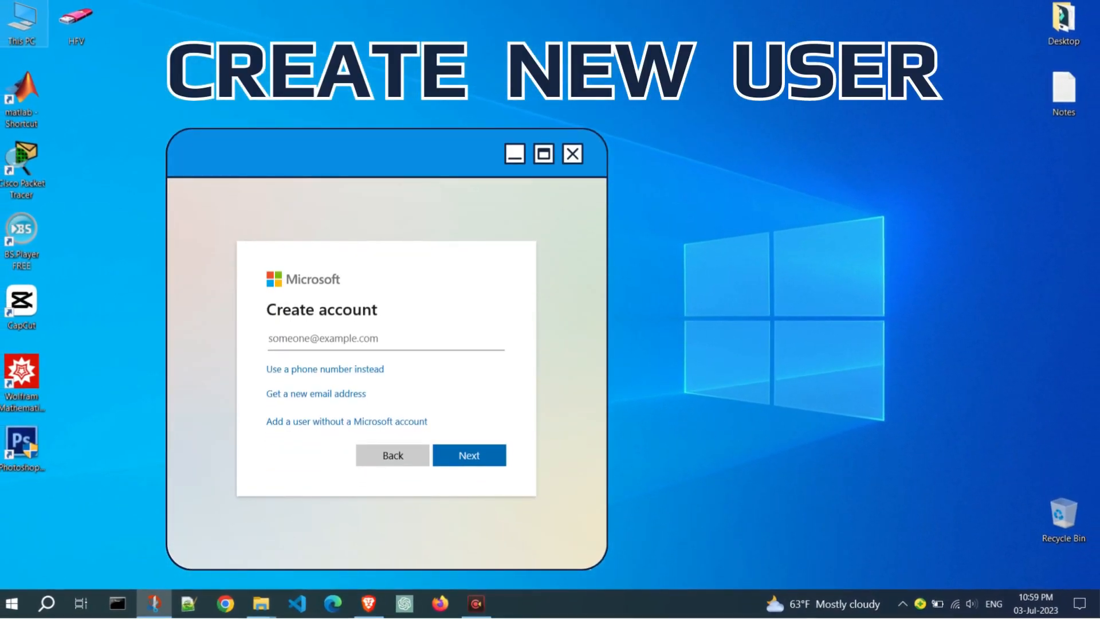
- Search Windows for 'users' to surface the 'Add, edit, or remove other users' setting
left_click(573, 152)
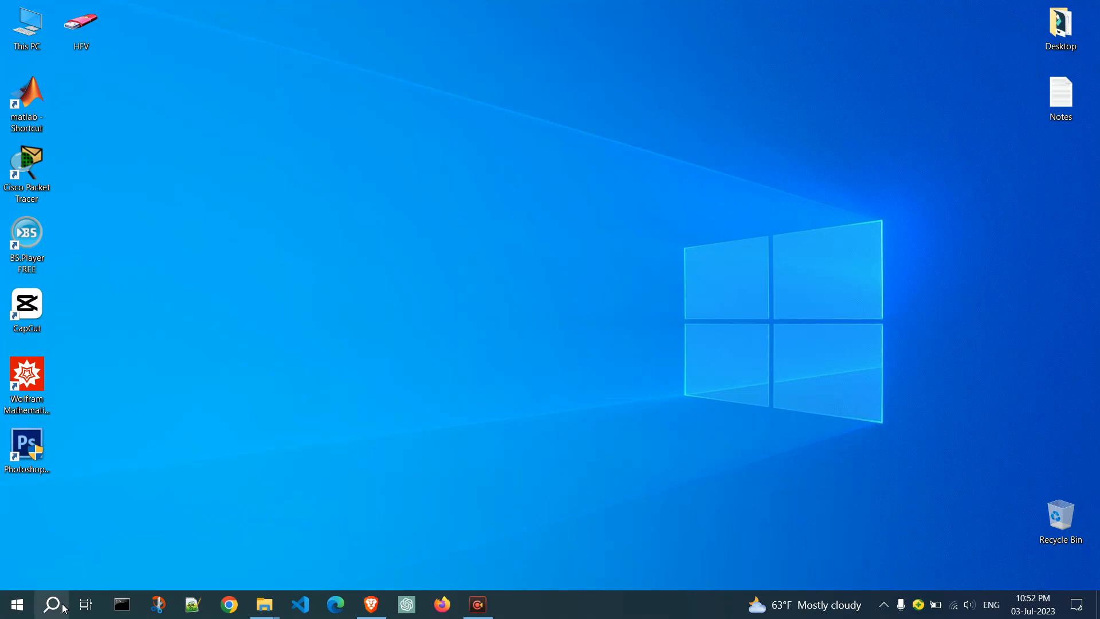
left_click(54, 604)
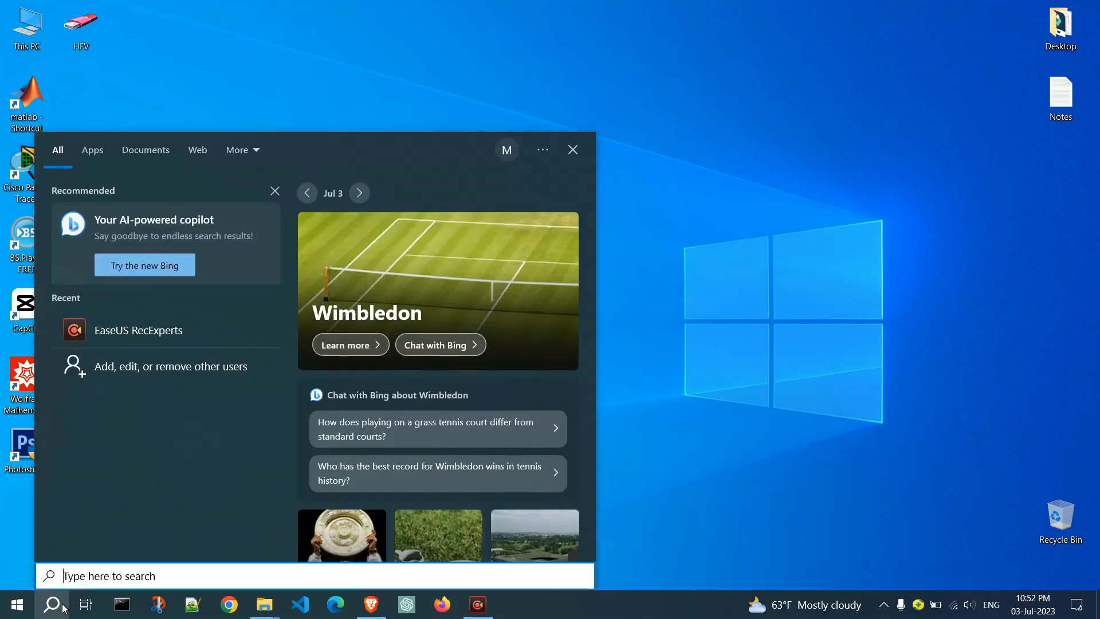
type("users")
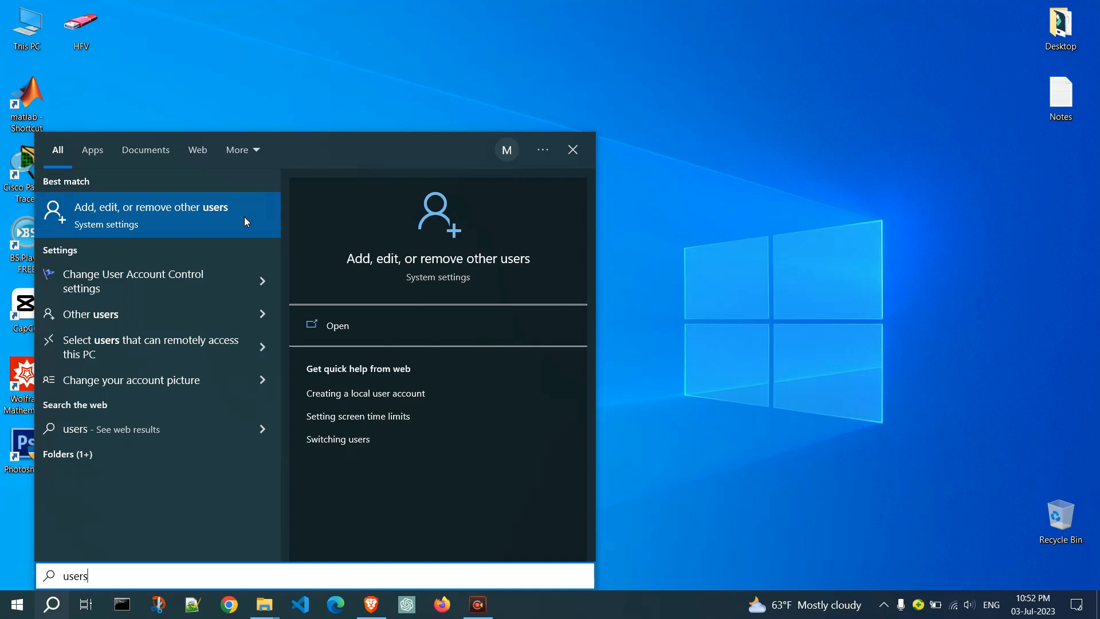
- Go to Family & other users and choose 'Add someone else to this PC'
left_click(151, 214)
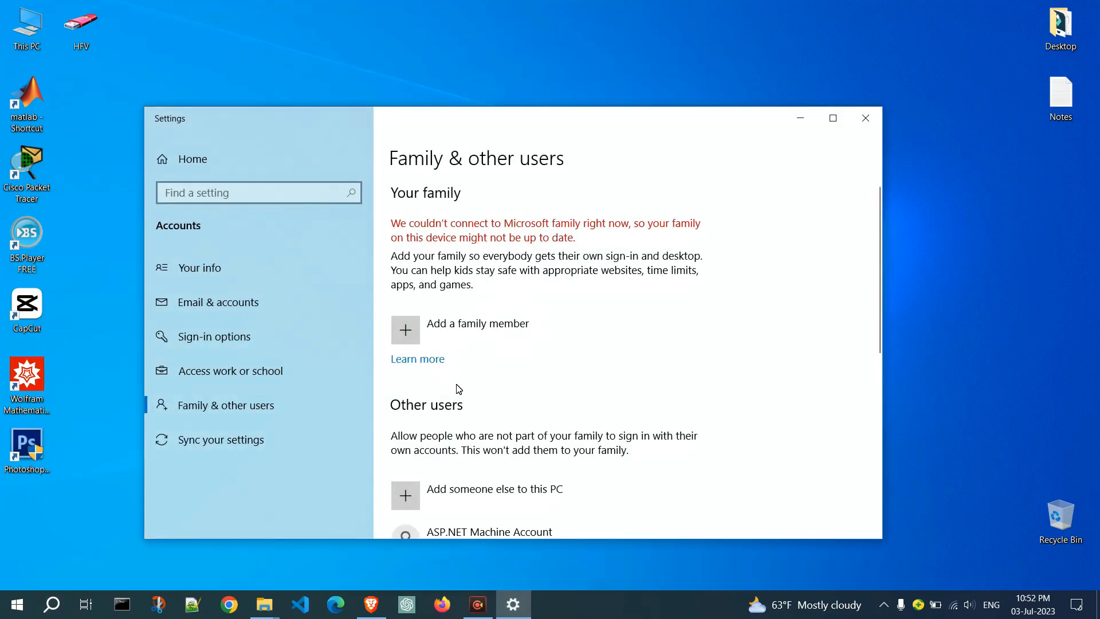
scroll("down", 3)
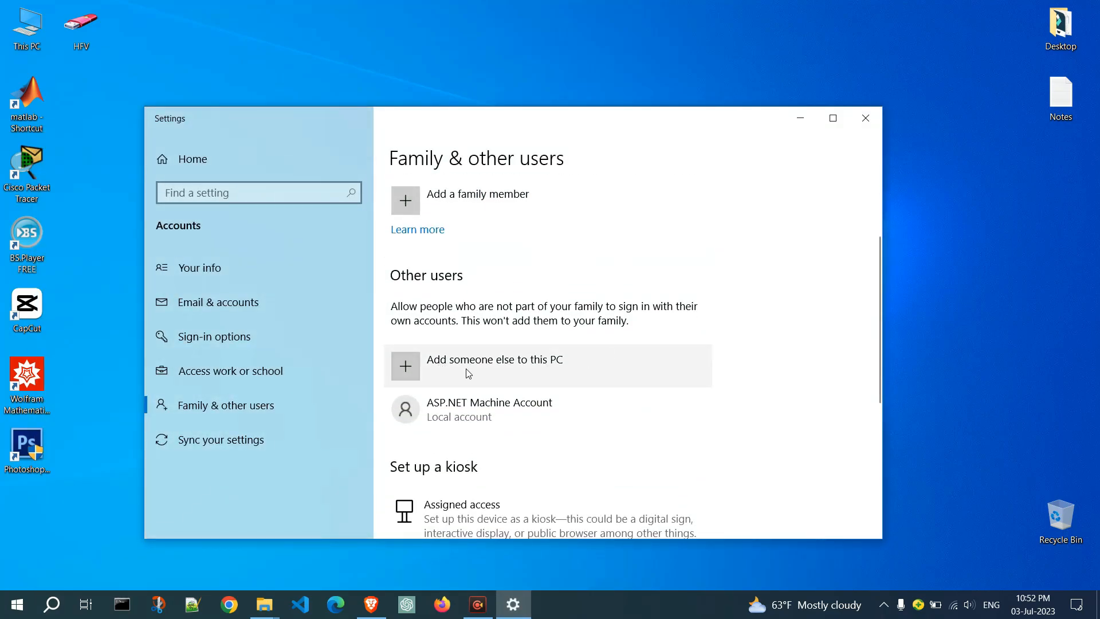
left_click(494, 358)
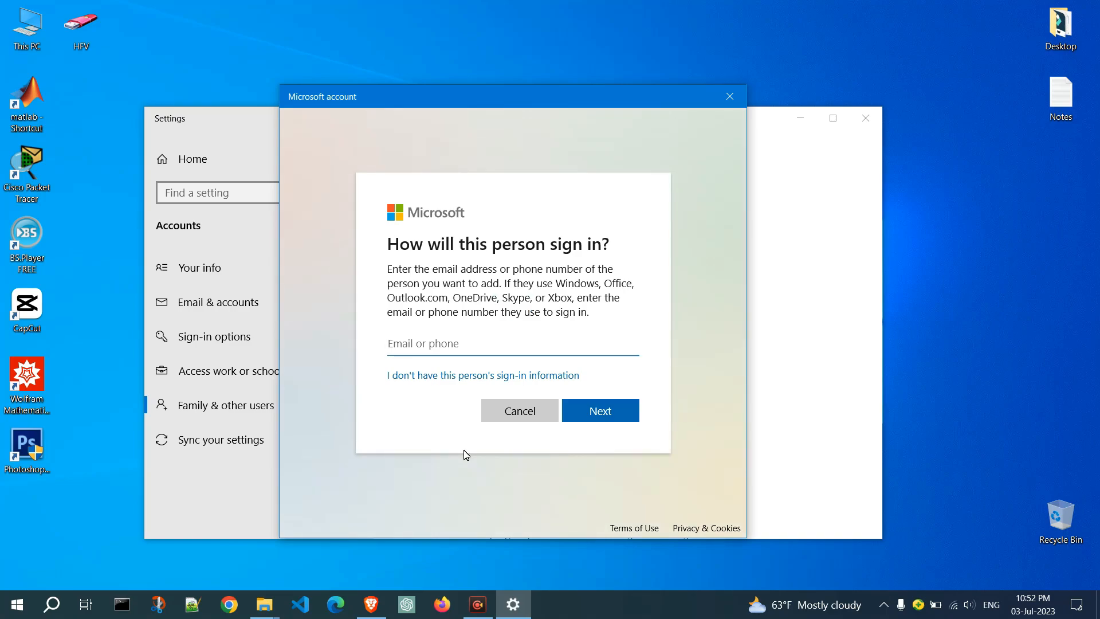
mouse_move(439, 393)
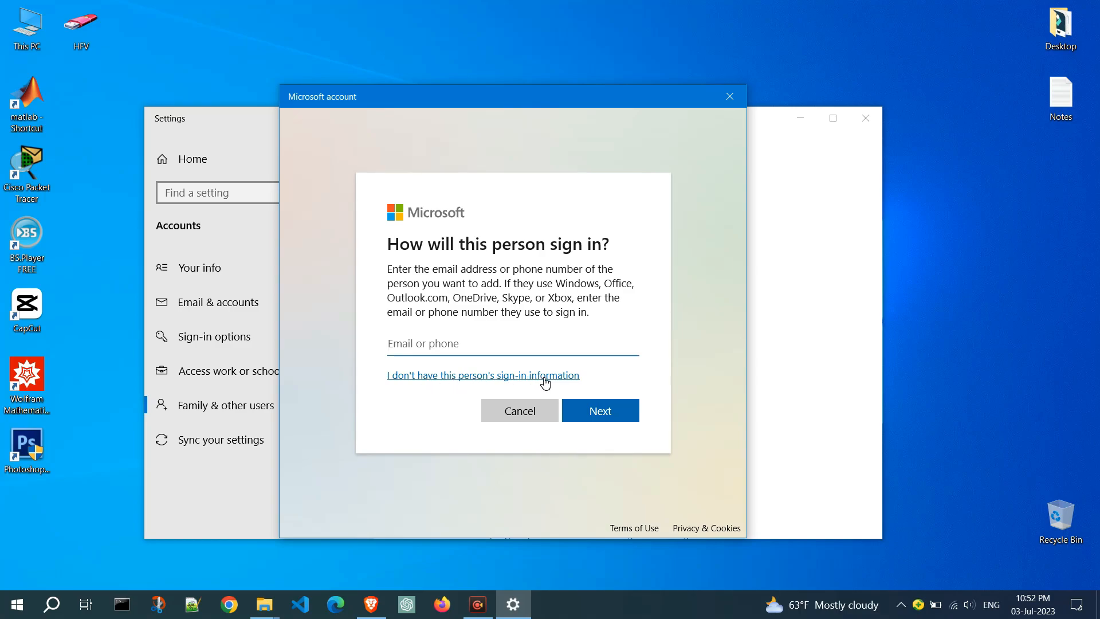
- Skip Microsoft sign-in to reach the blank 'Create a user for this PC' local-account form
left_click(482, 374)
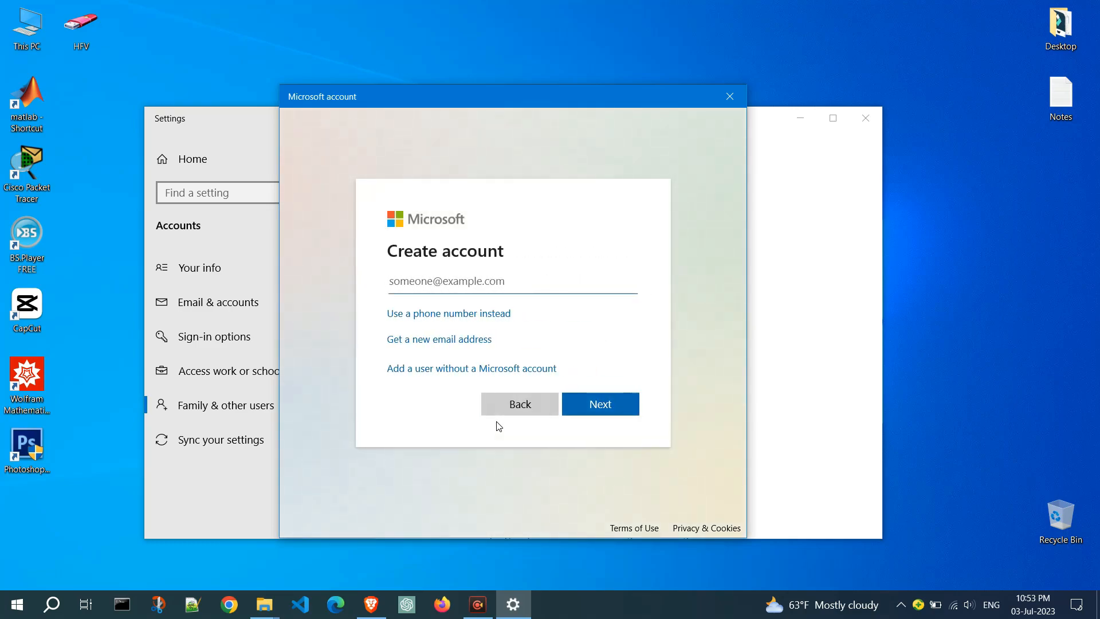
left_click(447, 281)
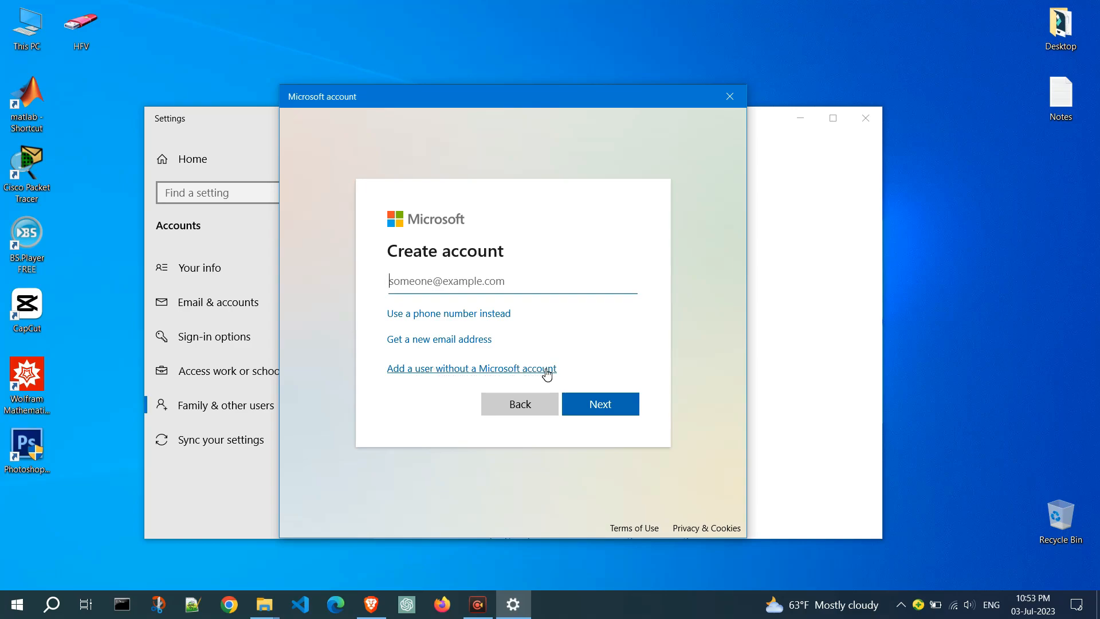
left_click(471, 368)
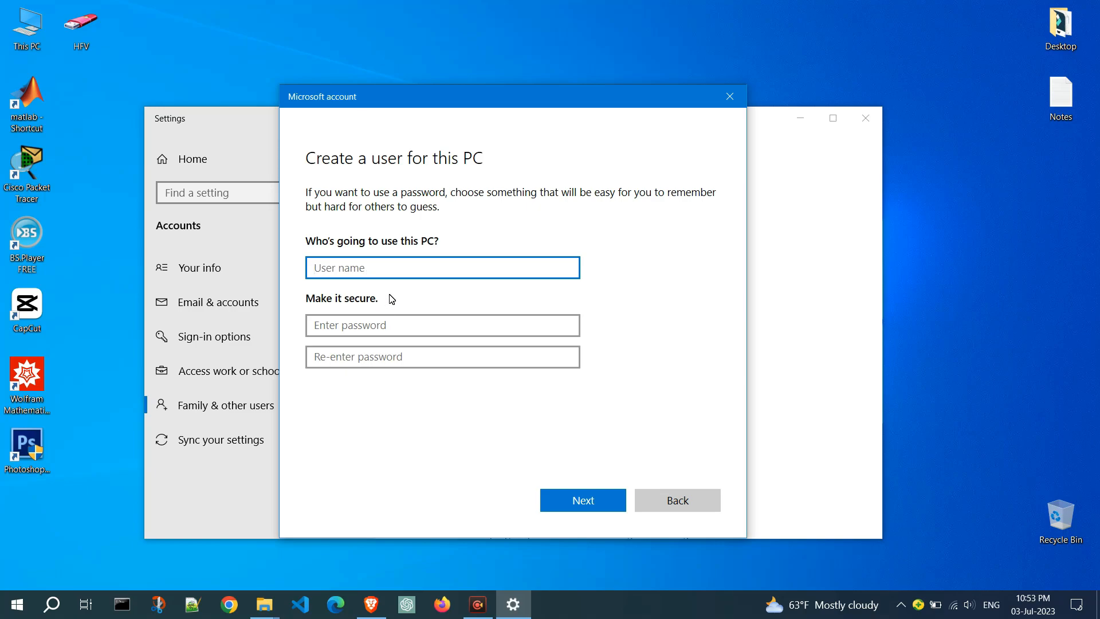
type("user2")
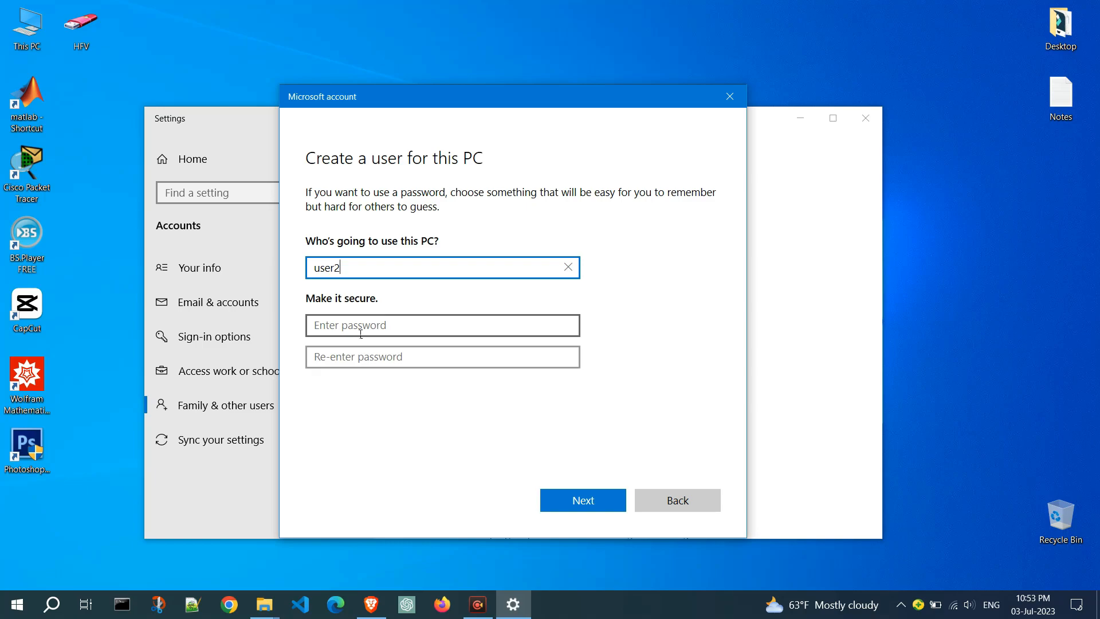
left_click(442, 324)
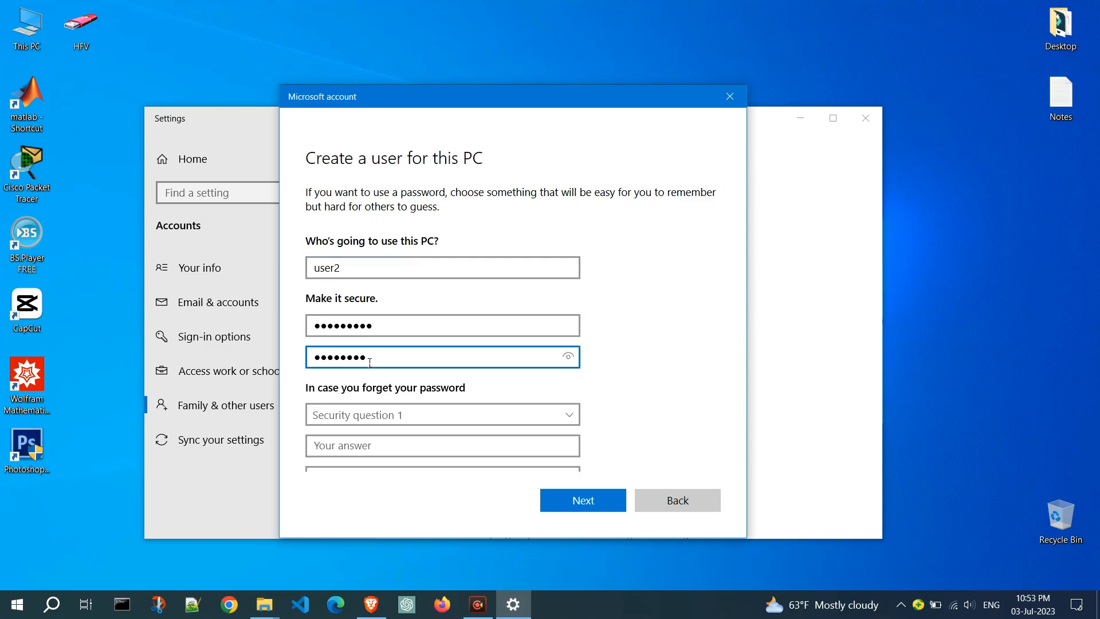
scroll("down", 3)
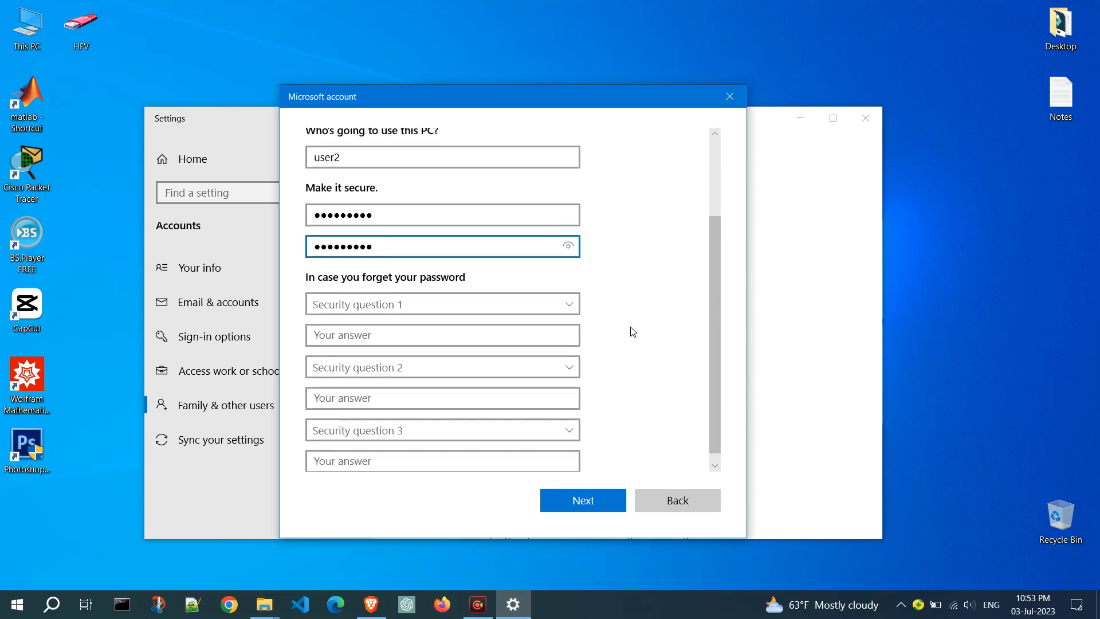
scroll("down", 3)
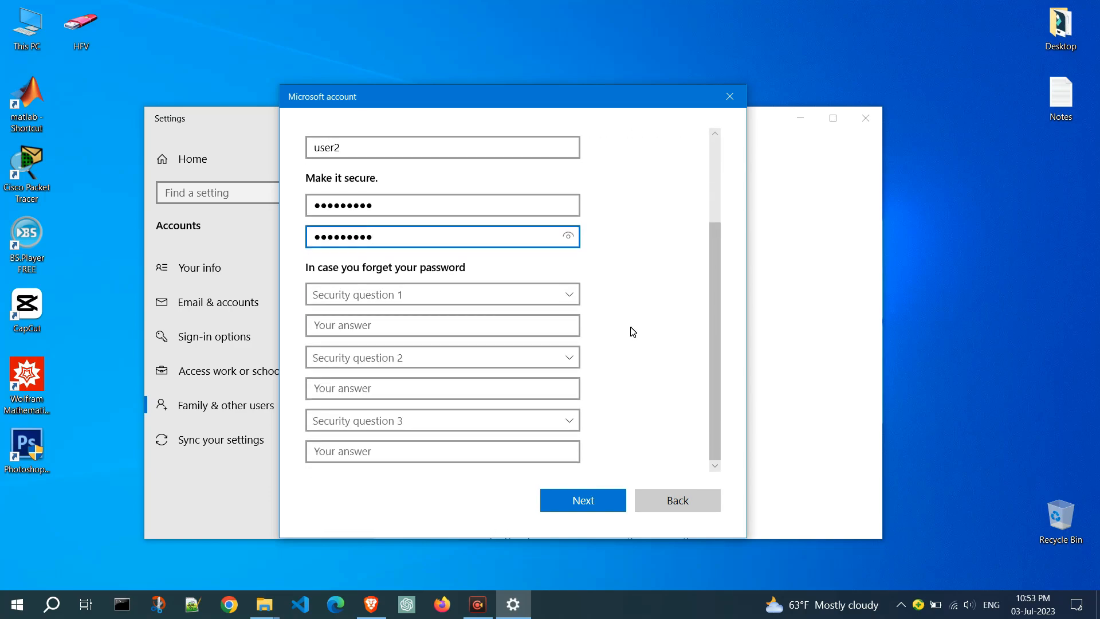
left_click(582, 500)
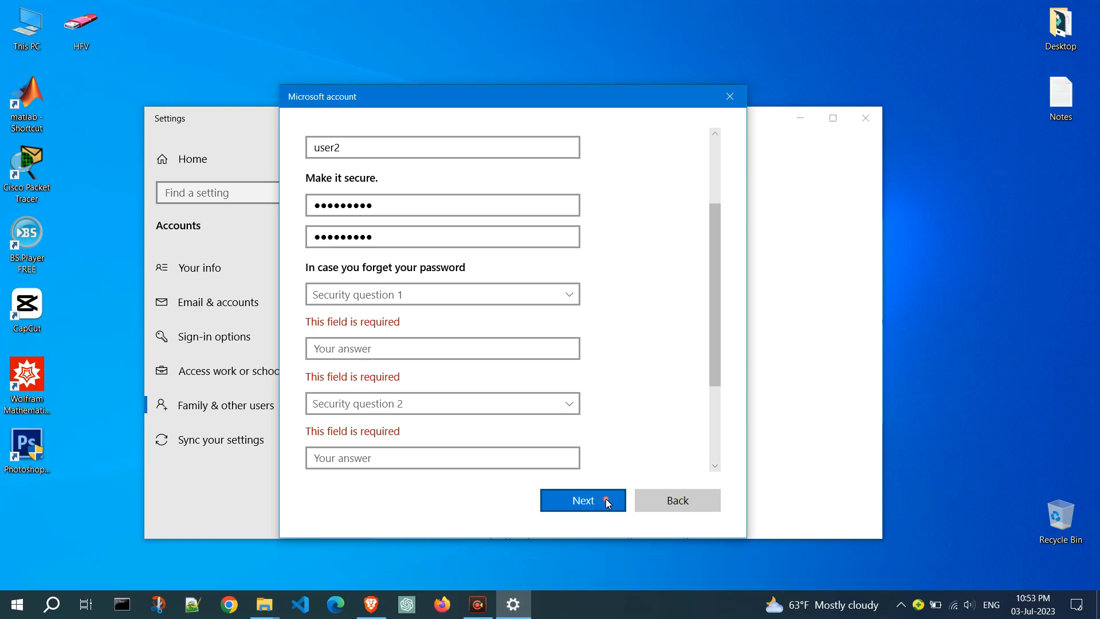
- Answer the first-pet security question with Tom
left_click(441, 294)
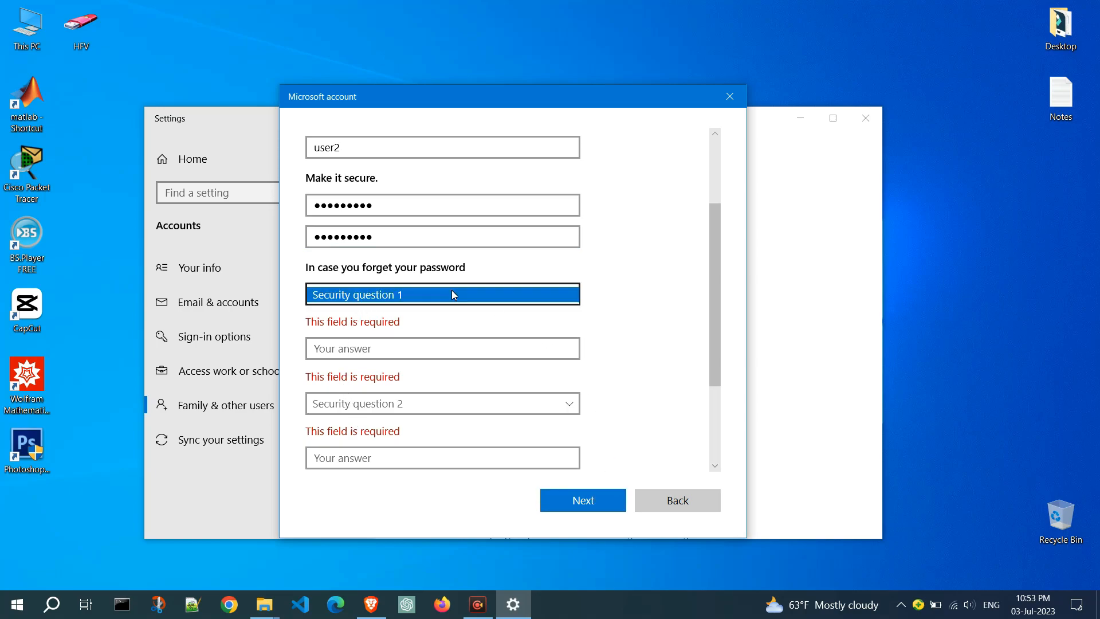
left_click(442, 295)
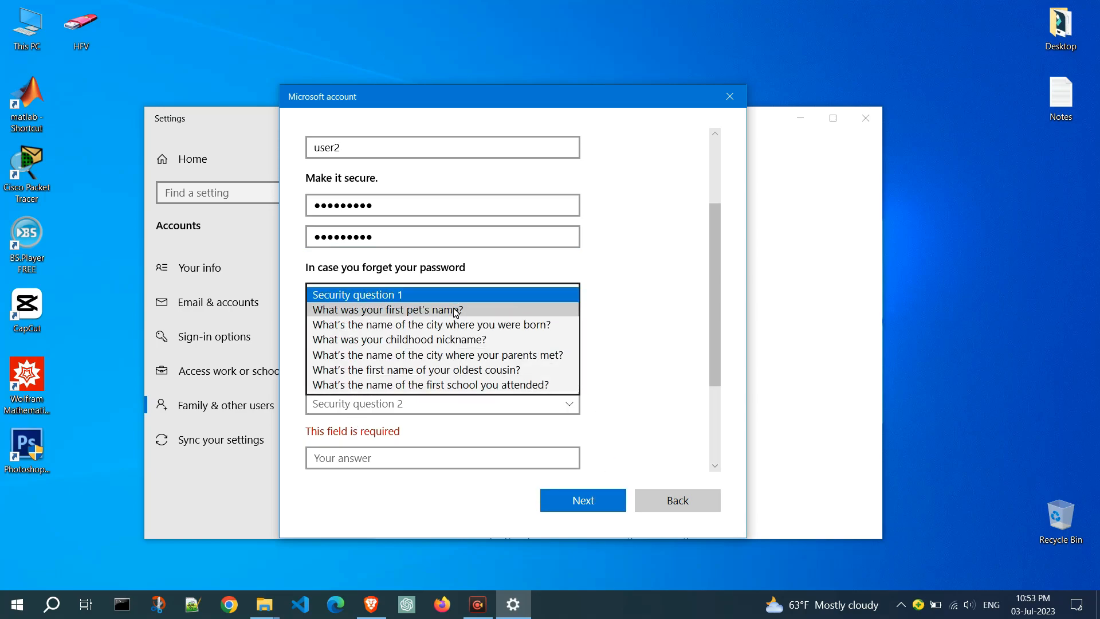
left_click(387, 310)
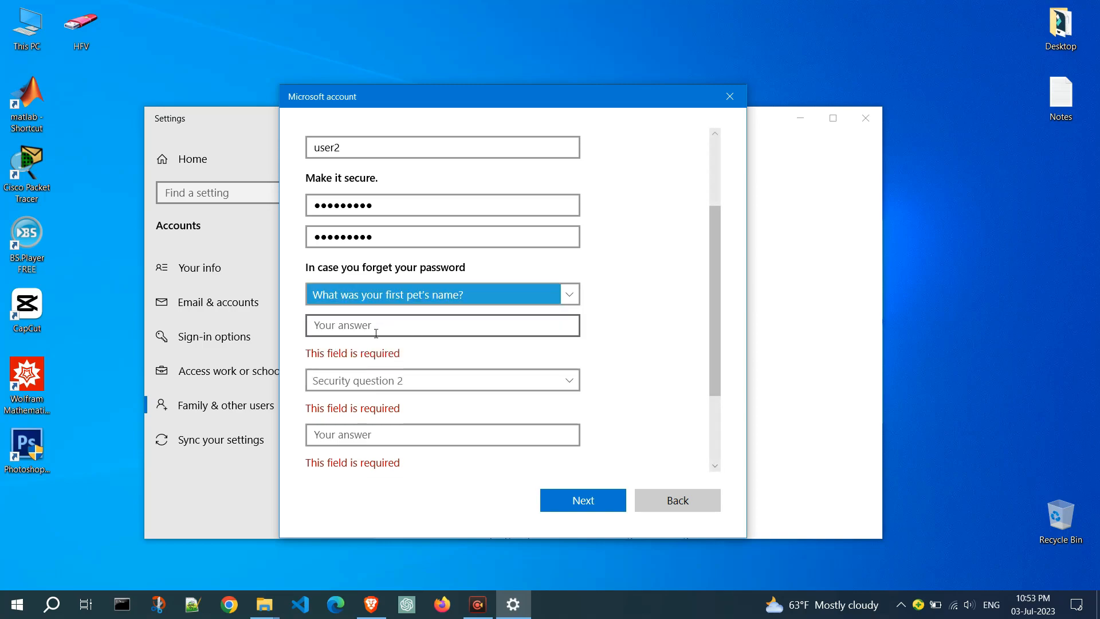
type("Tom")
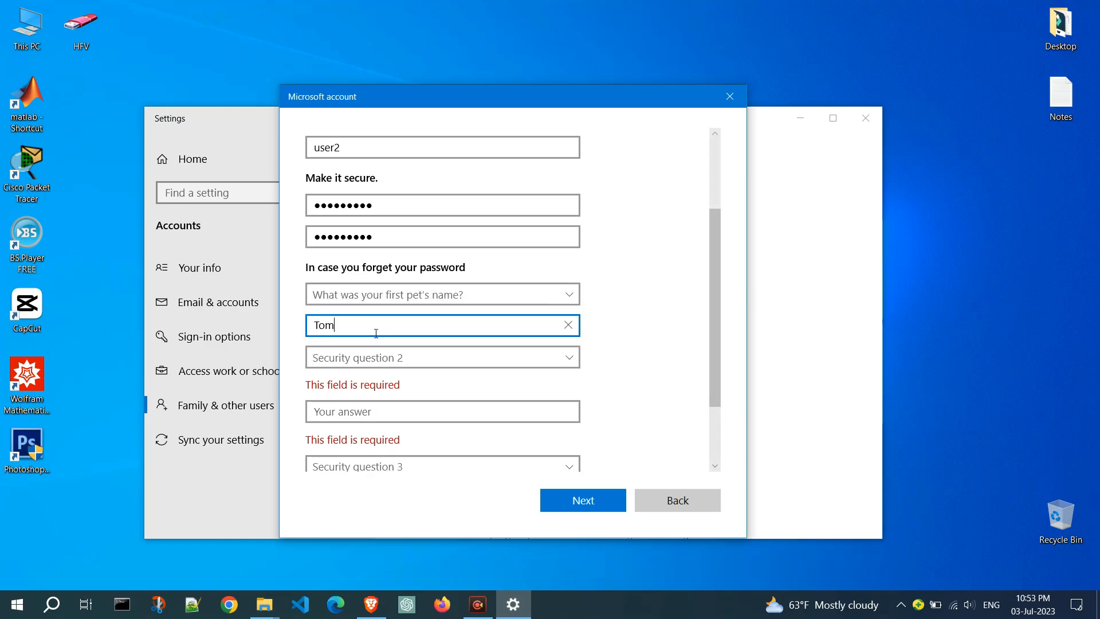
left_click(442, 358)
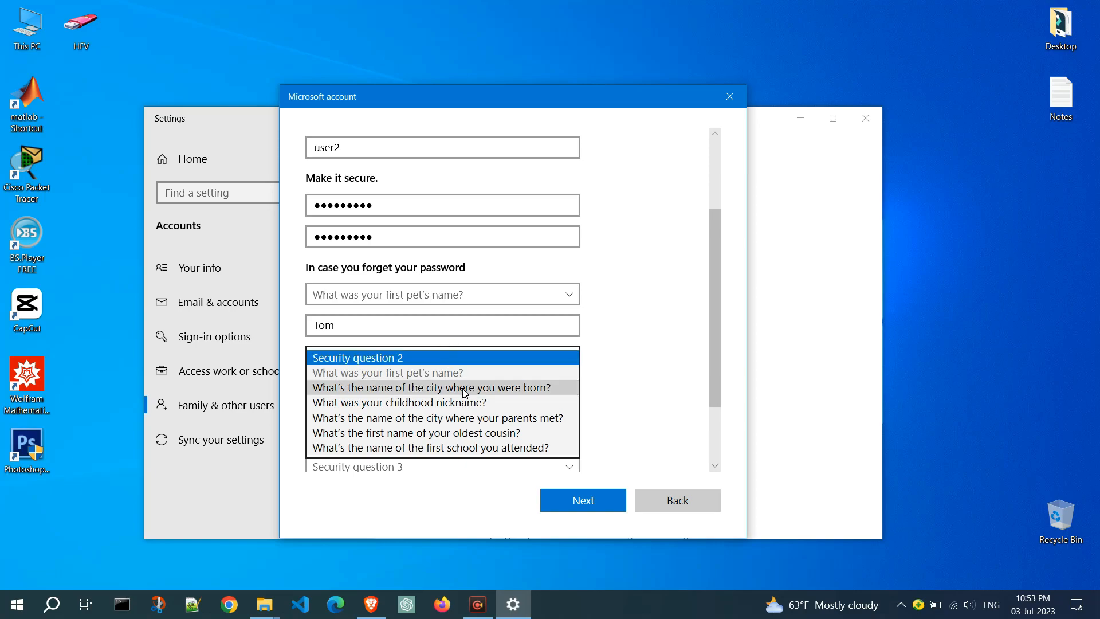
left_click(431, 387)
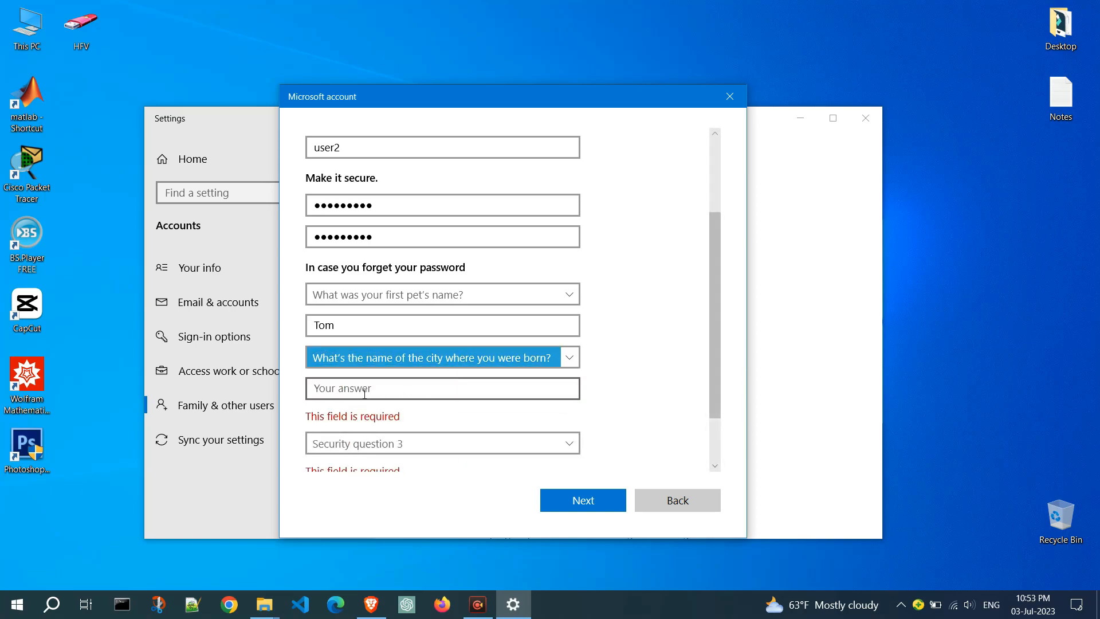
type("Belgra")
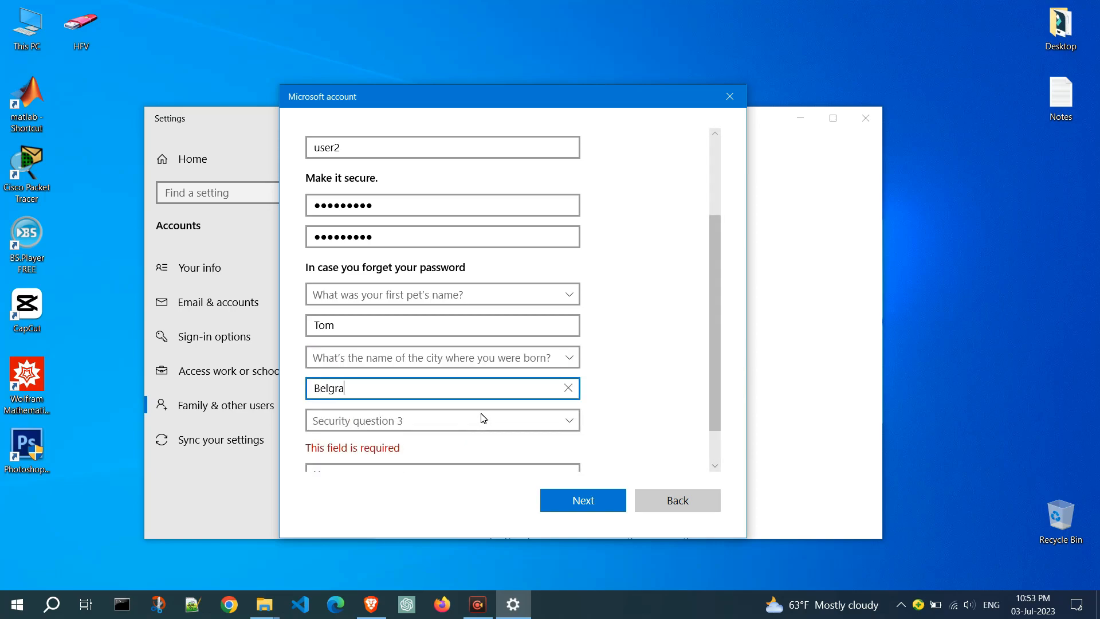
left_click(440, 420)
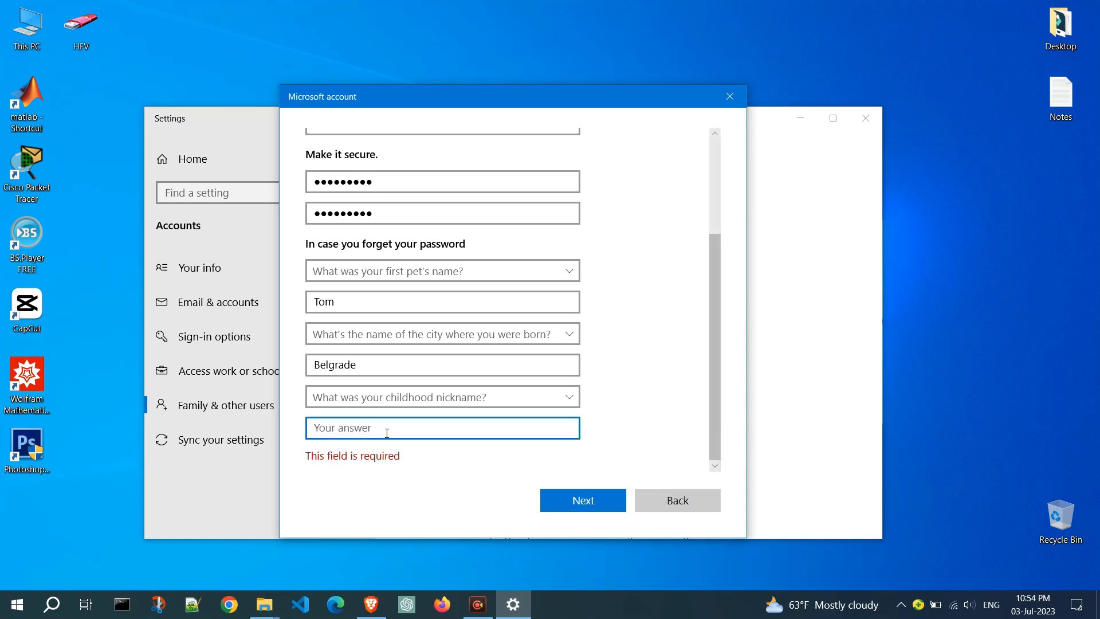
type("Digitalf")
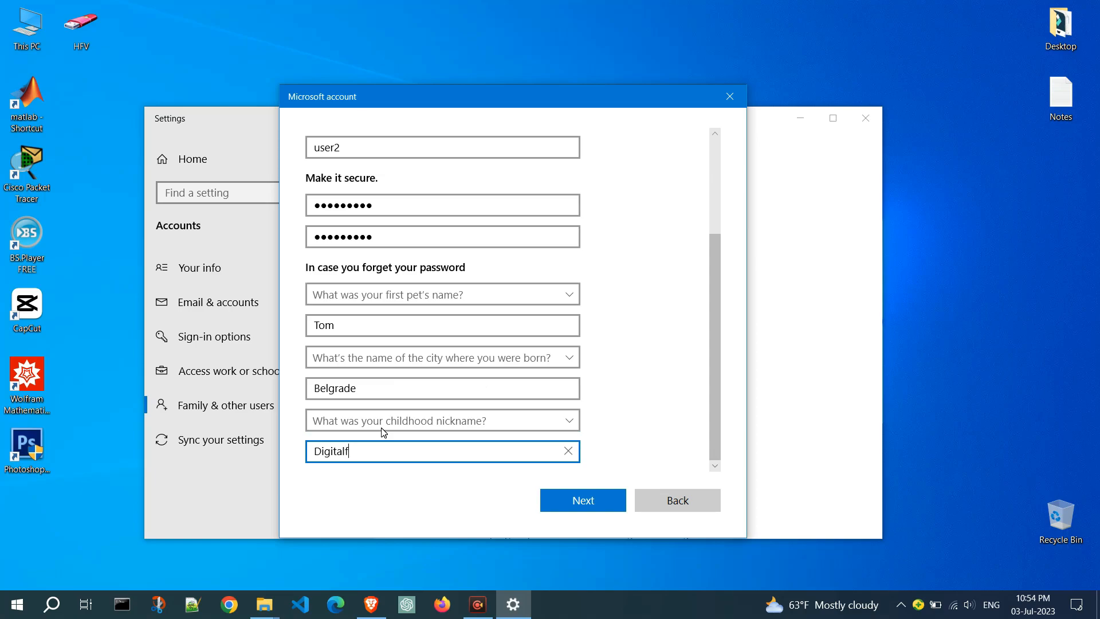
type("riend")
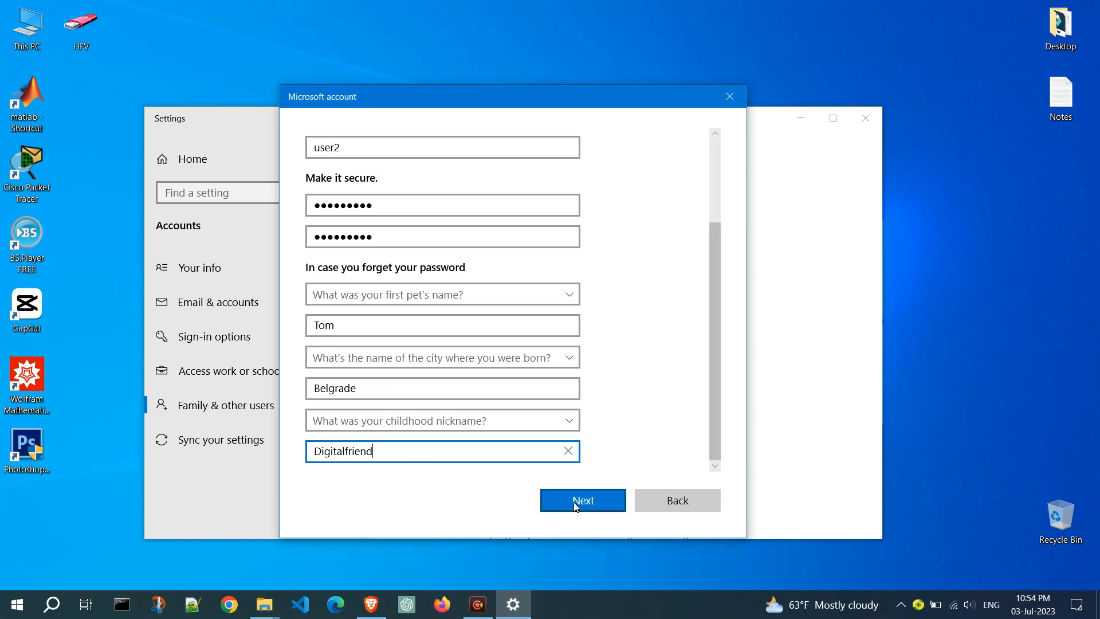
- Submit the form so user2 appears under Other users as a local account
left_click(582, 501)
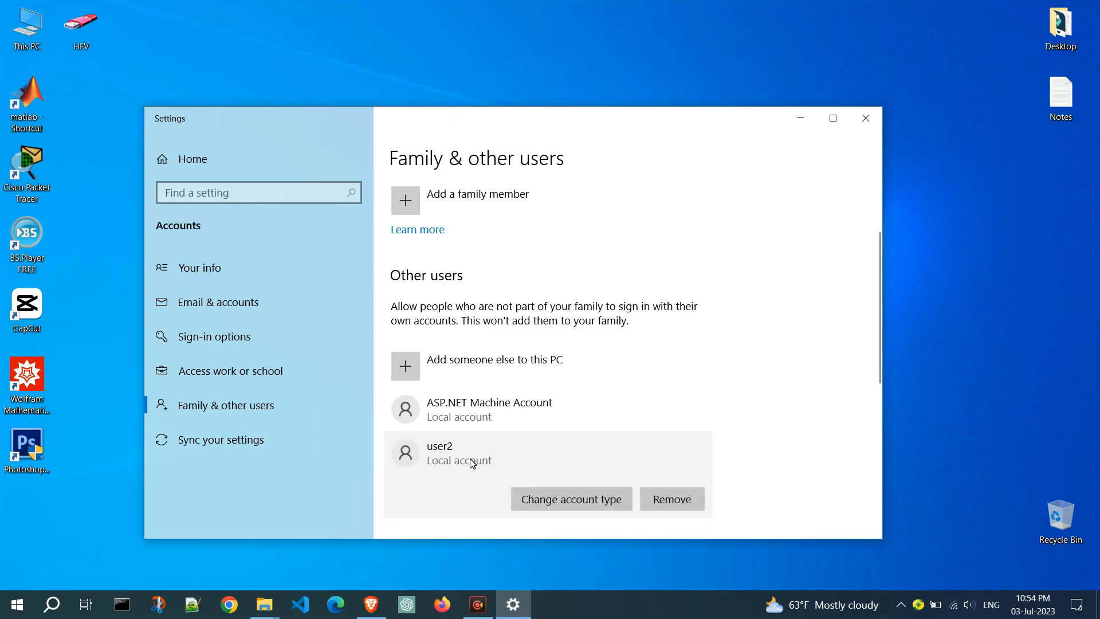
scroll("down", 3)
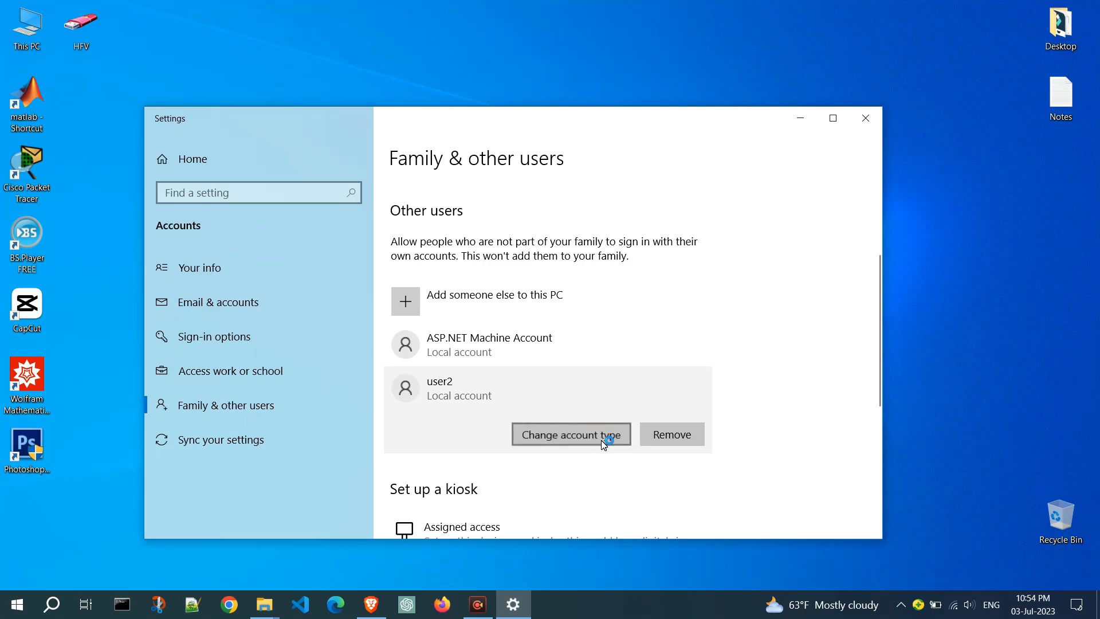
- Confirm user2's account type as Standard User via Change account type
left_click(570, 433)
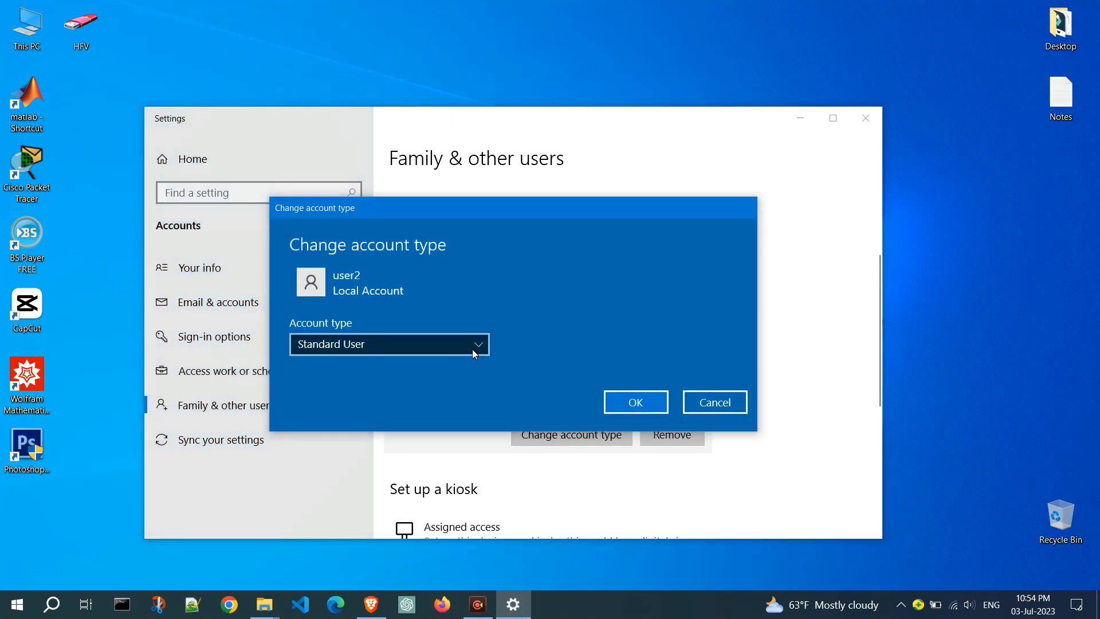
left_click(388, 343)
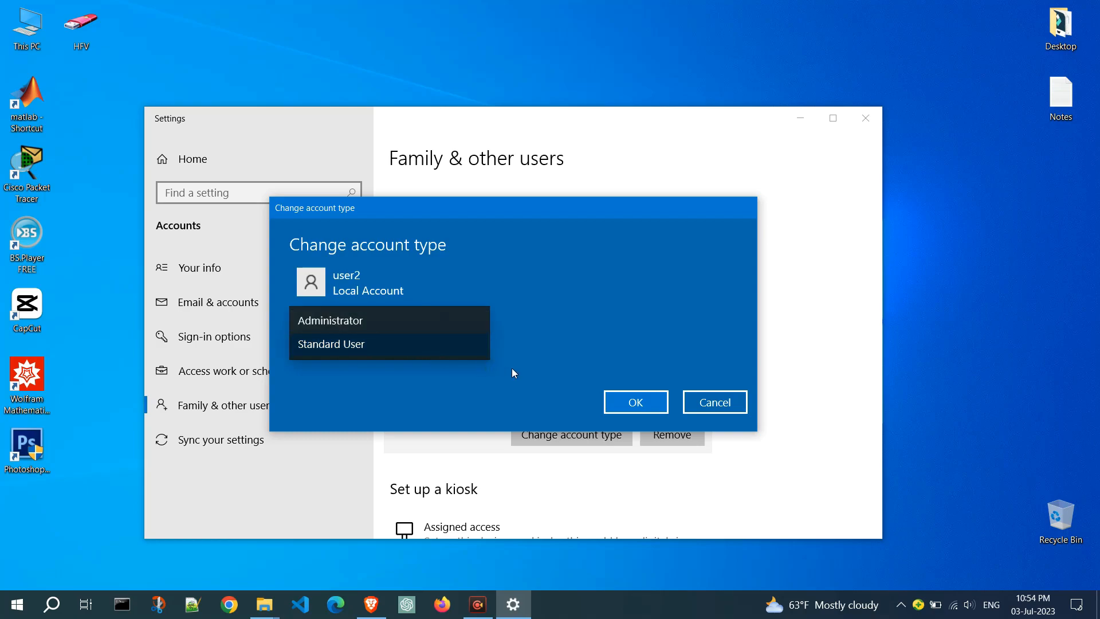
left_click(331, 343)
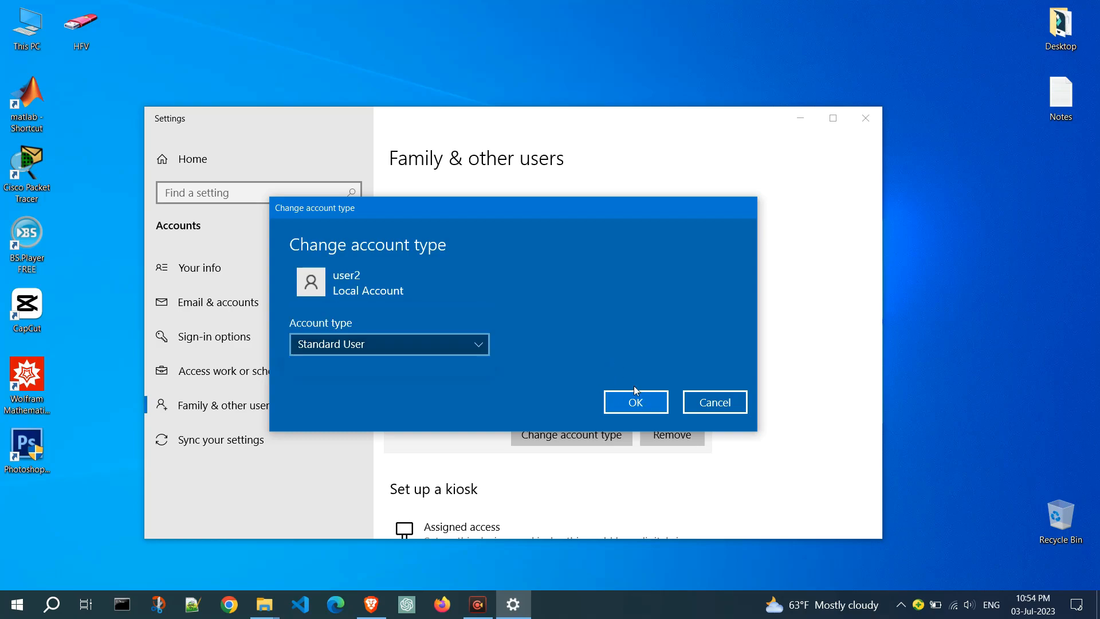
left_click(633, 403)
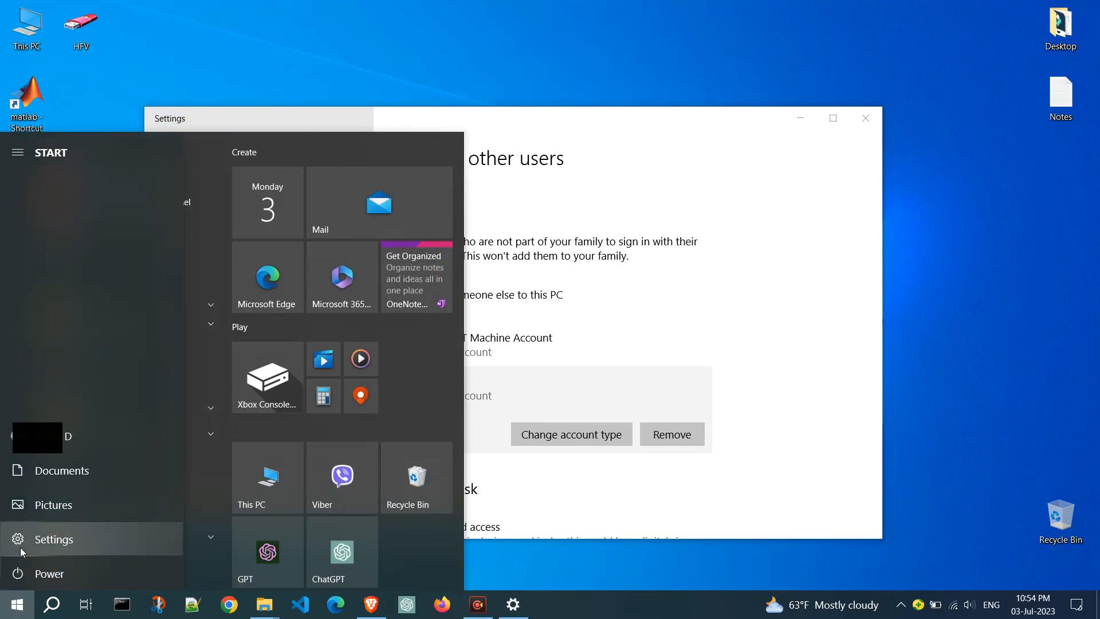
- Show the Start menu account switcher listing user2 and ASP.NET Machine Account
left_click(36, 437)
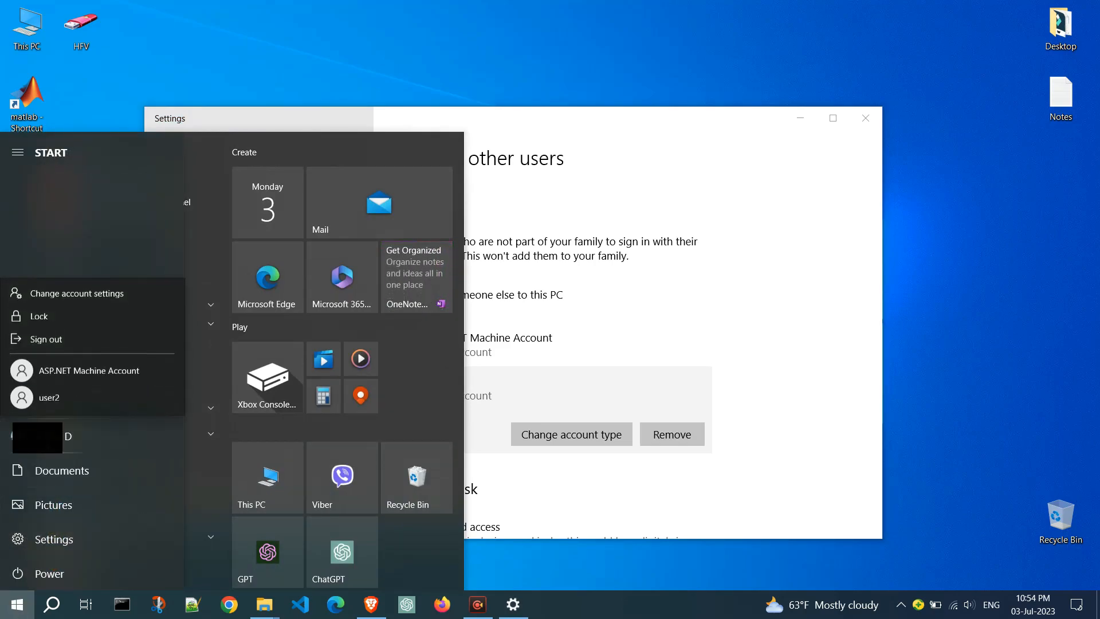
mouse_move(49, 398)
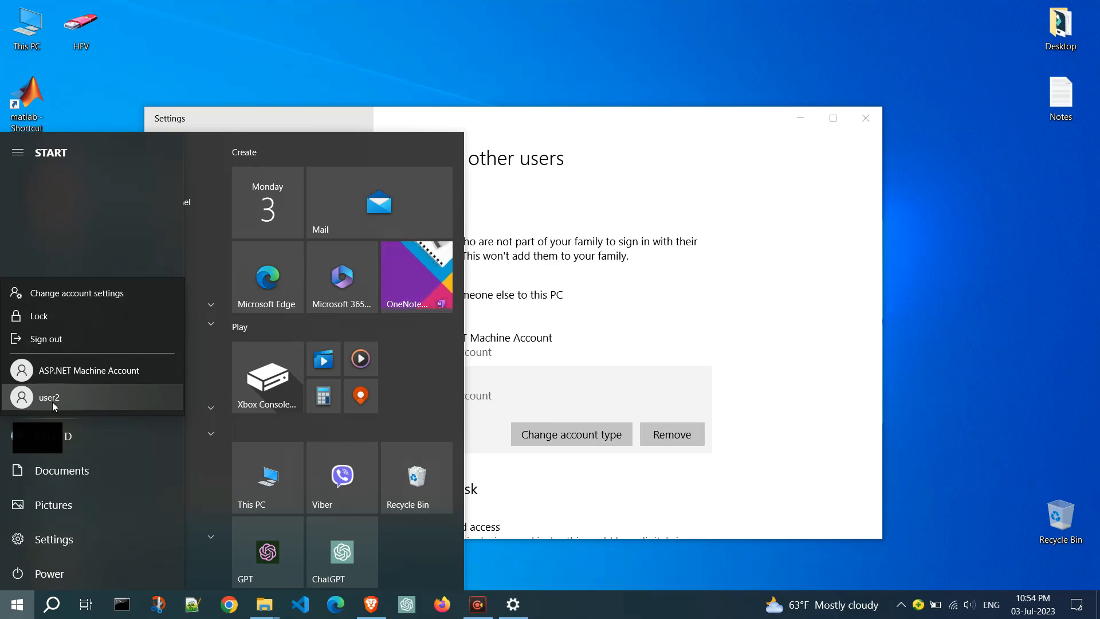
mouse_move(84, 402)
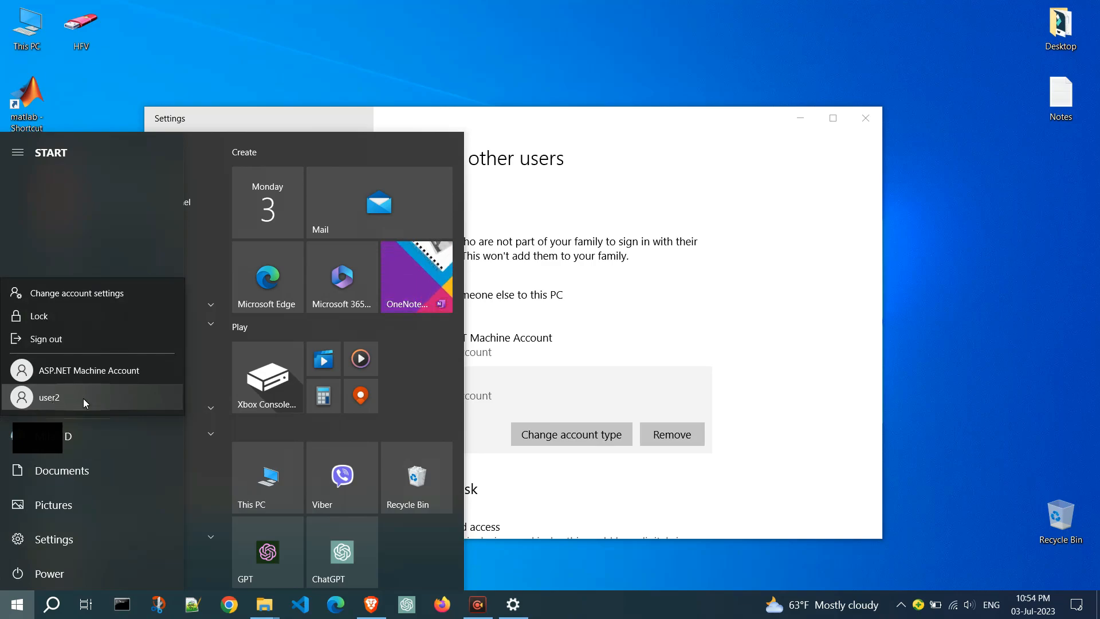